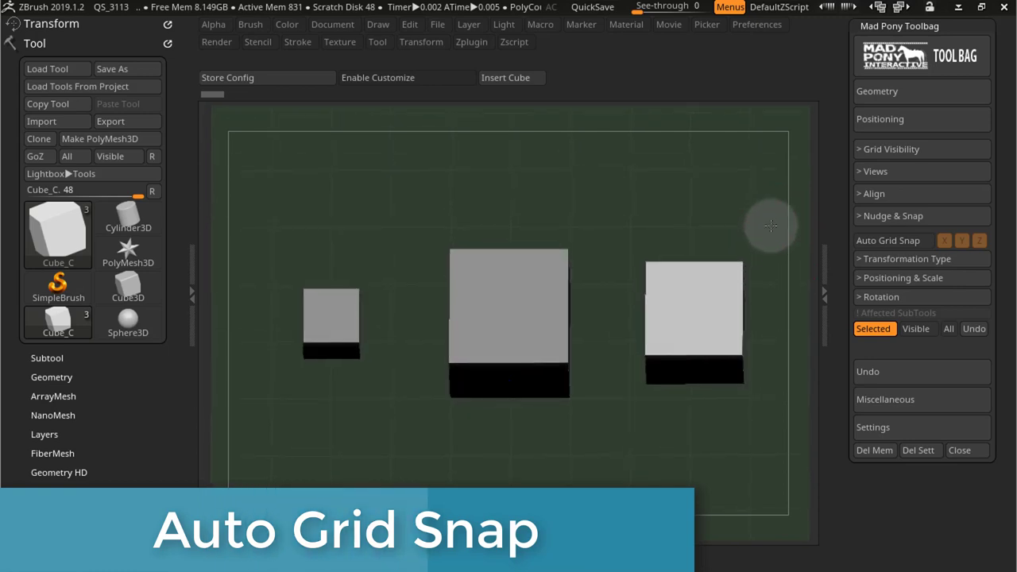
{"action": "mouse_move", "coordinate": [961, 240]}
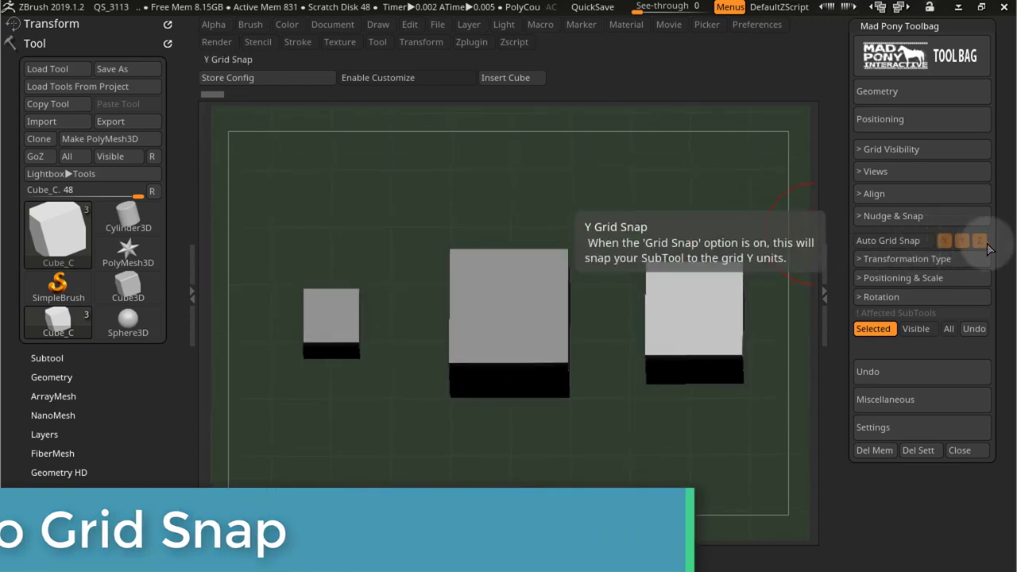
{"action": "mouse_move", "coordinate": [943, 240]}
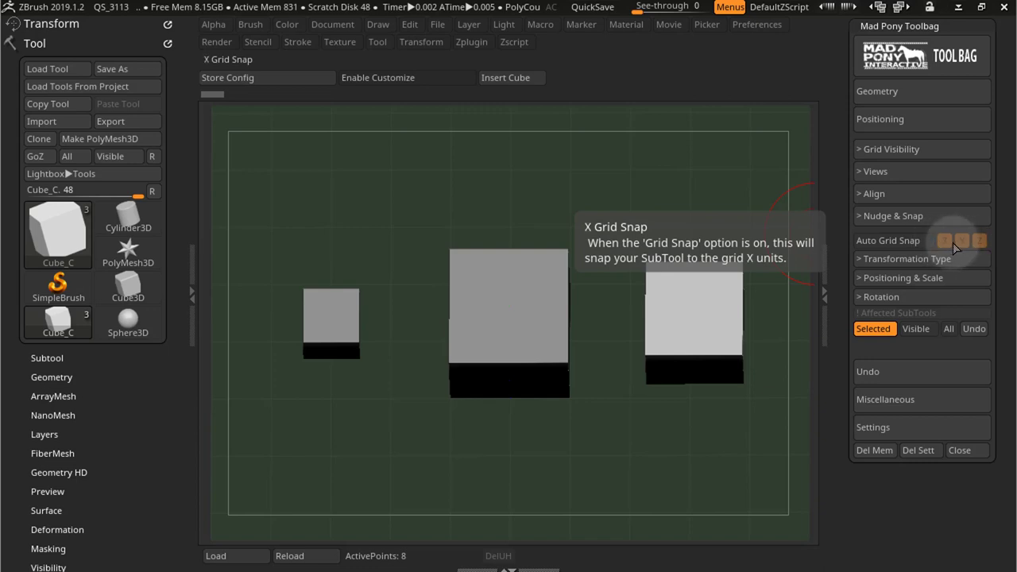
{"action": "mouse_move", "coordinate": [954, 248]}
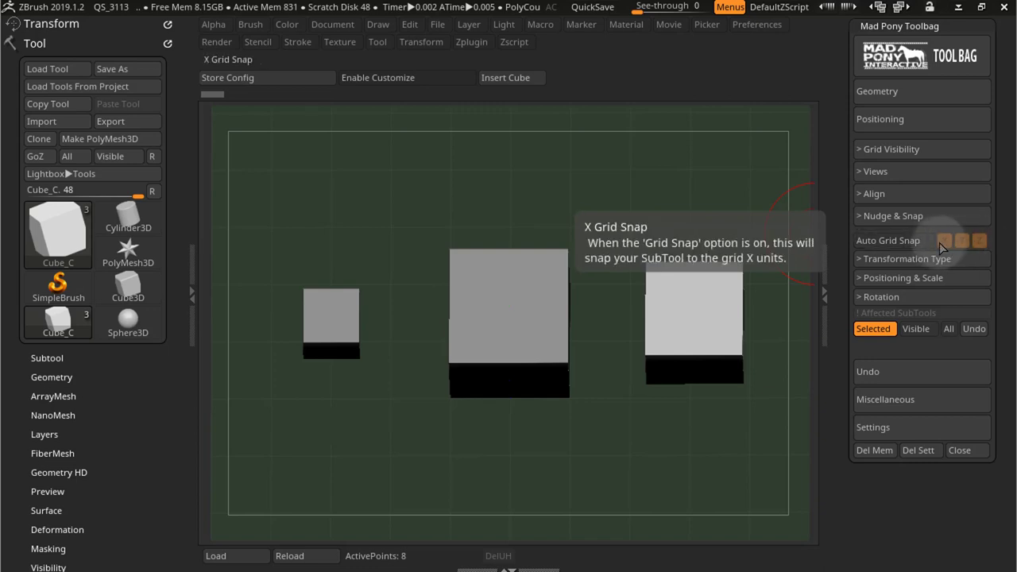
{"action": "mouse_move", "coordinate": [769, 244]}
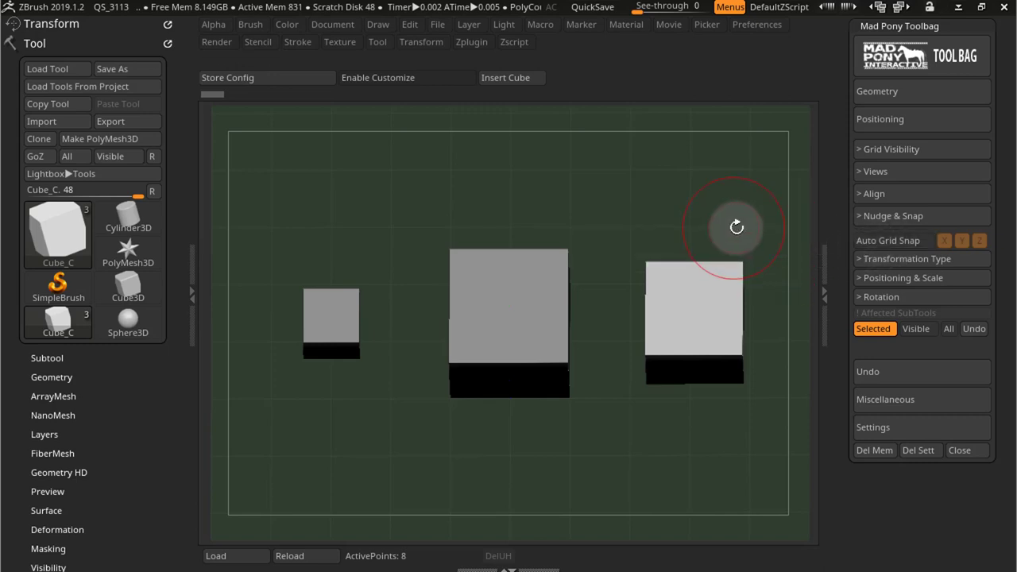
Select the right-hand cube and enable Auto Grid Snap in Mad Pony Toolbag
{"action": "left_click", "coordinate": [694, 322]}
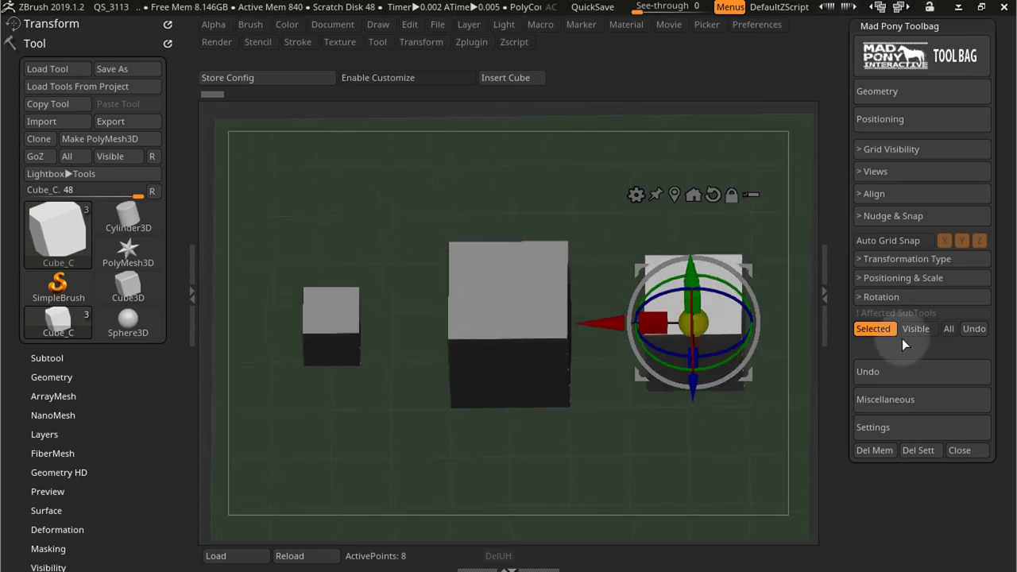
{"action": "left_click", "coordinate": [888, 240]}
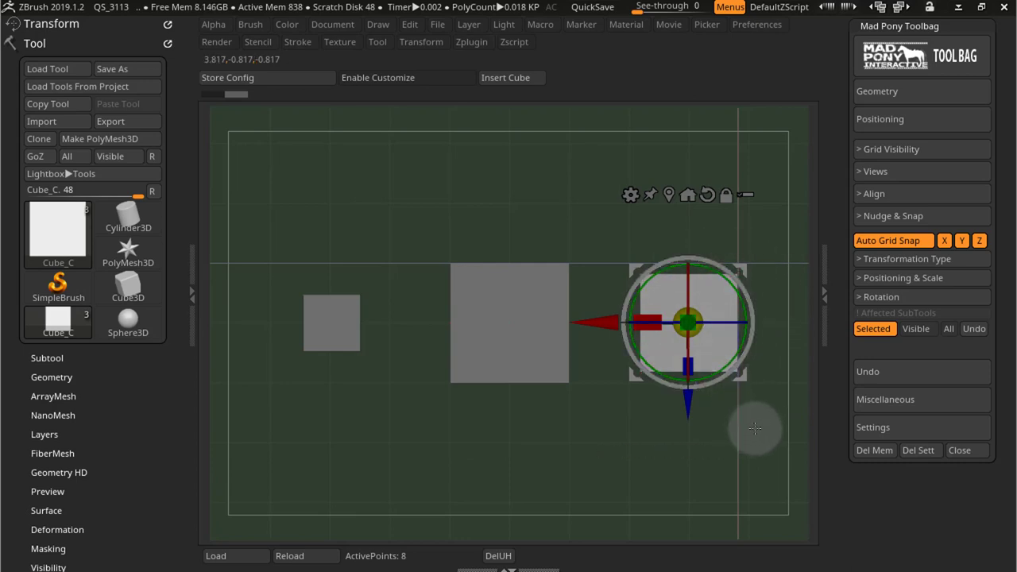
{"action": "mouse_move", "coordinate": [594, 442]}
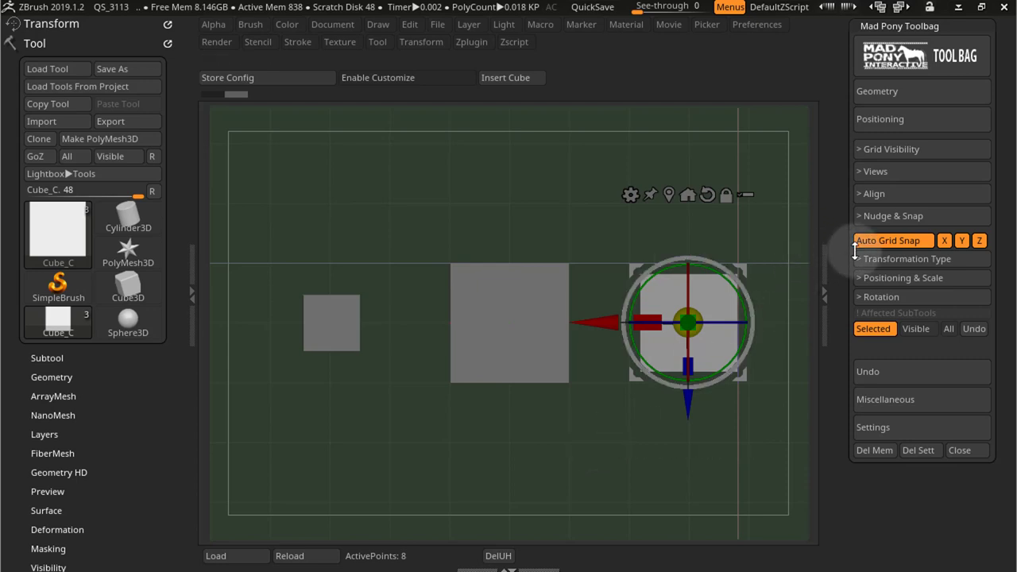
{"action": "mouse_move", "coordinate": [890, 240]}
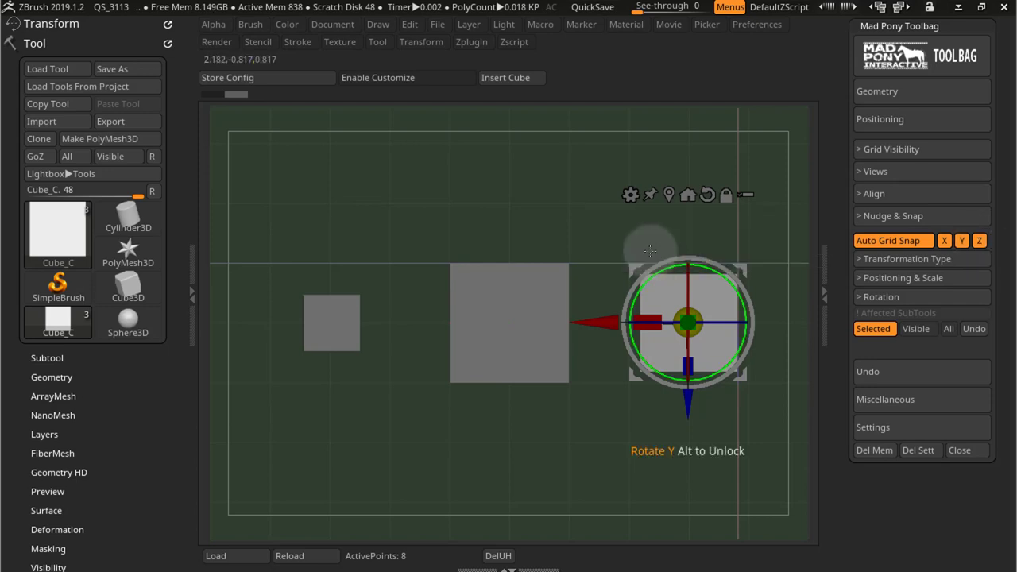
Drag the cube up, down to the lower right, then across to the lower left, snapping to grid
{"action": "left_click_drag", "start_coordinate": [687, 322], "coordinate": [634, 221]}
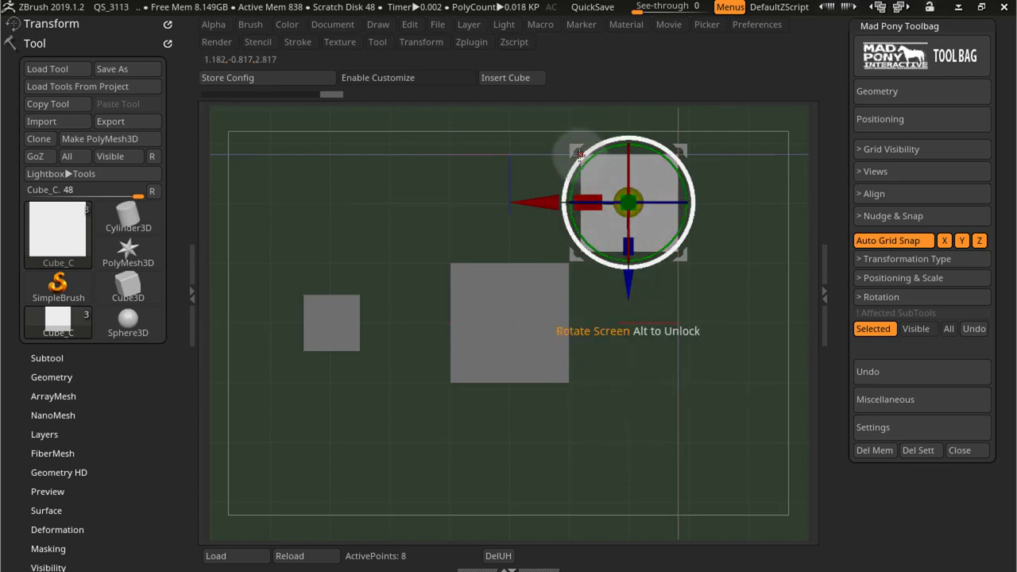
{"action": "left_click_drag", "start_coordinate": [628, 201], "coordinate": [628, 441]}
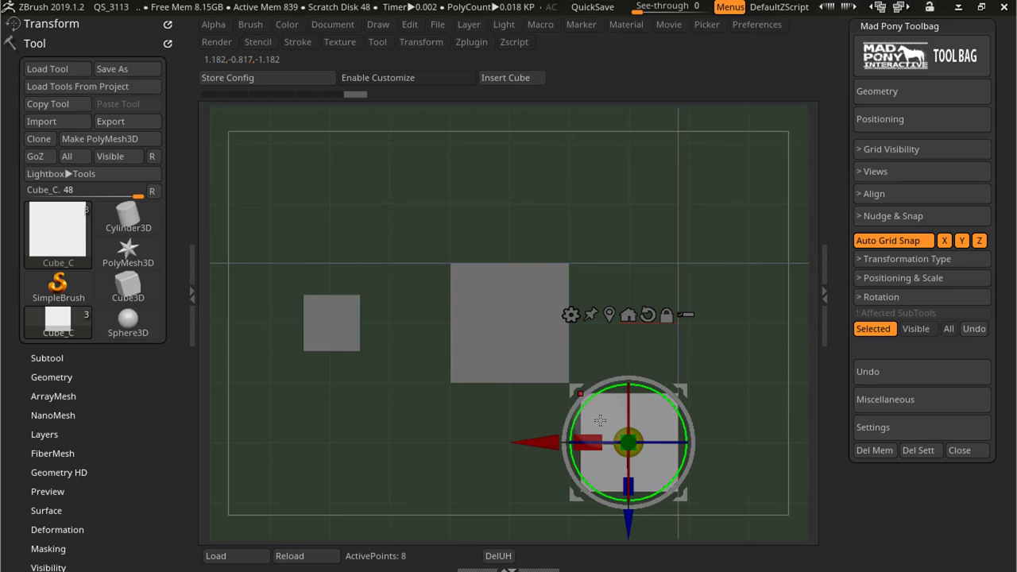
{"action": "left_click_drag", "start_coordinate": [628, 441], "coordinate": [379, 441]}
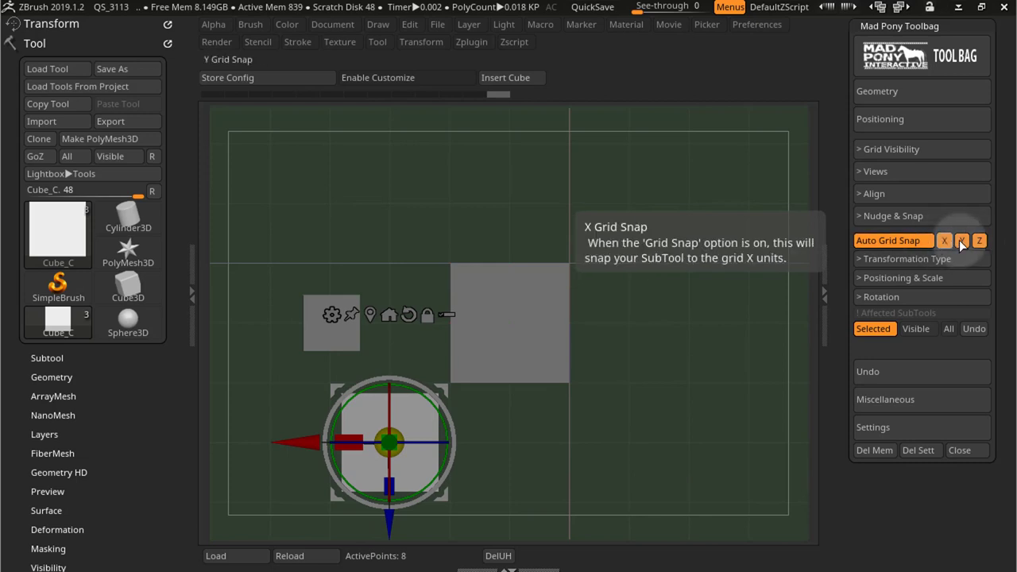
{"action": "mouse_move", "coordinate": [979, 240]}
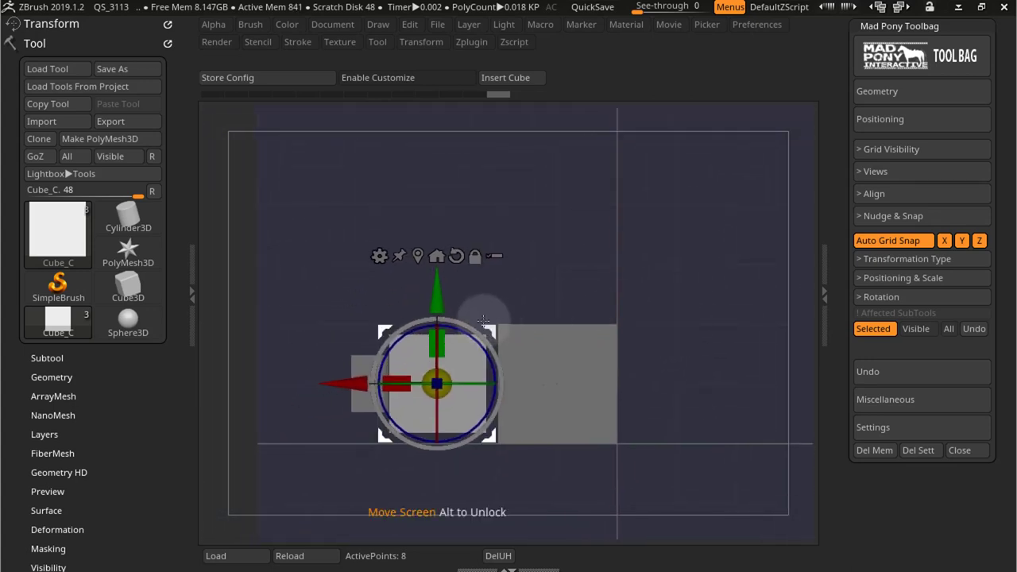
Drag the cube to the lower right, then up onto the grid point beside the tall block
{"action": "left_click_drag", "start_coordinate": [437, 383], "coordinate": [675, 443]}
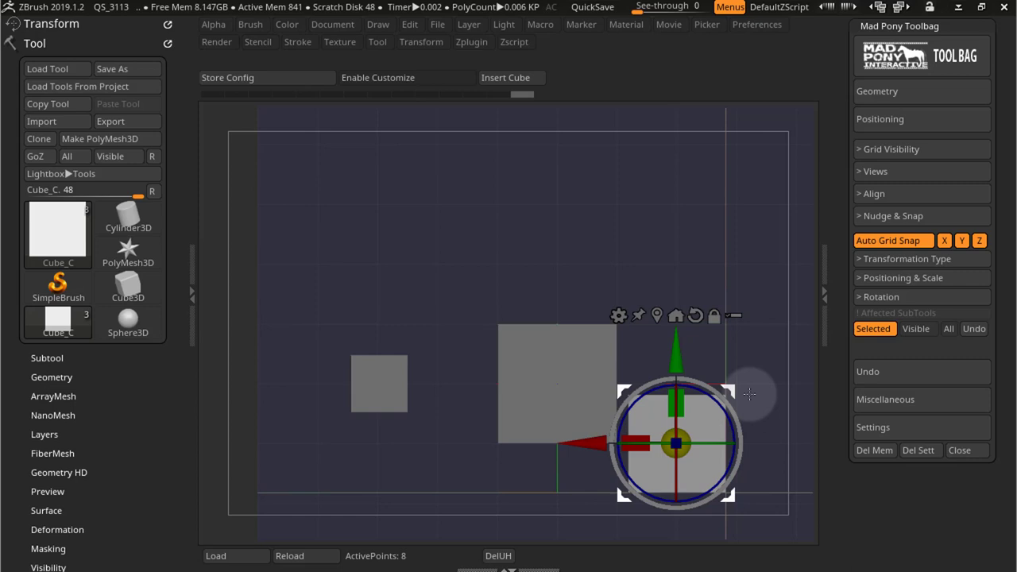
{"action": "left_click_drag", "start_coordinate": [675, 443], "coordinate": [735, 322]}
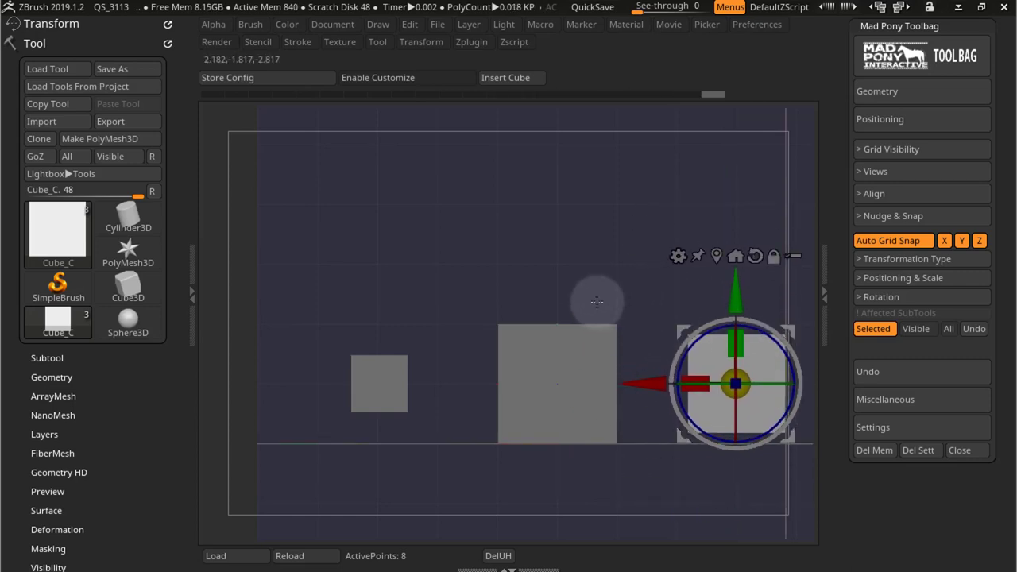
{"action": "mouse_move", "coordinate": [665, 242]}
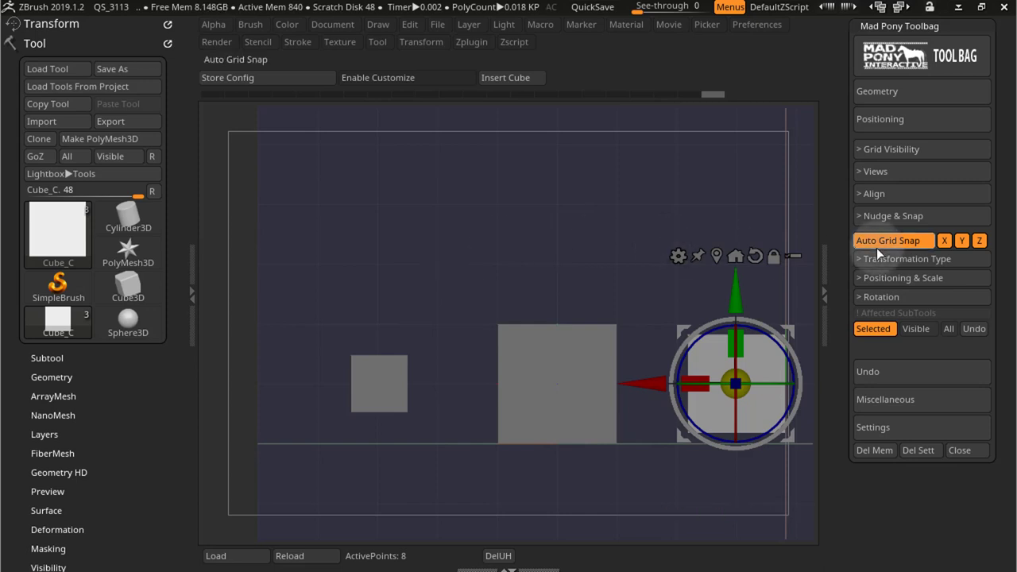
{"action": "mouse_move", "coordinate": [891, 240]}
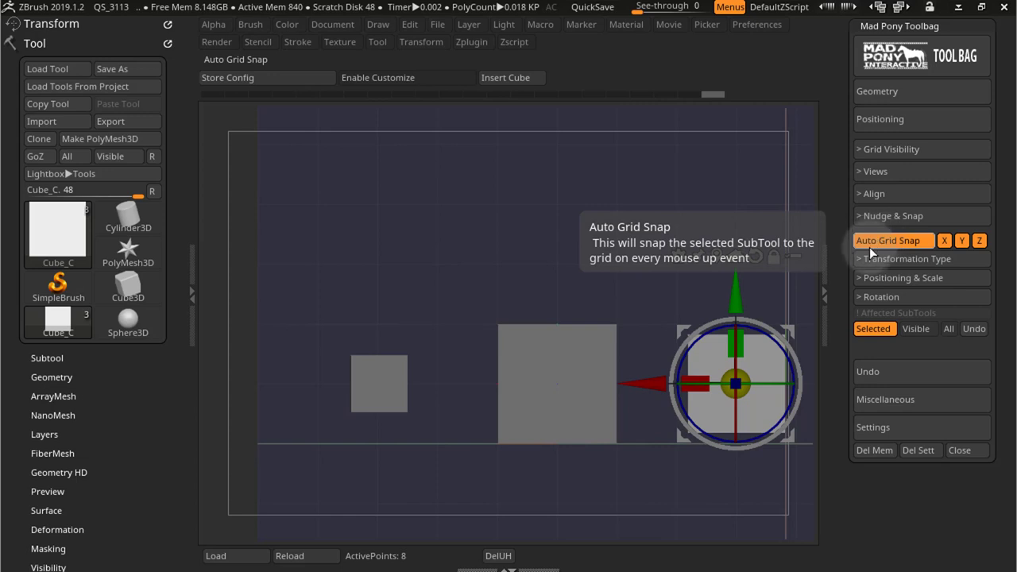
{"action": "mouse_move", "coordinate": [569, 230]}
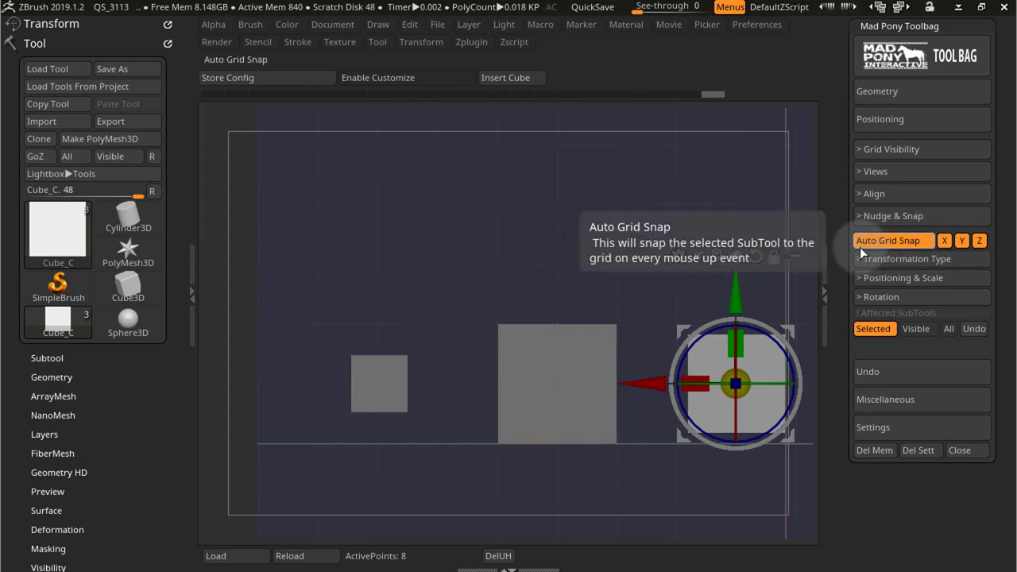
{"action": "mouse_move", "coordinate": [769, 199]}
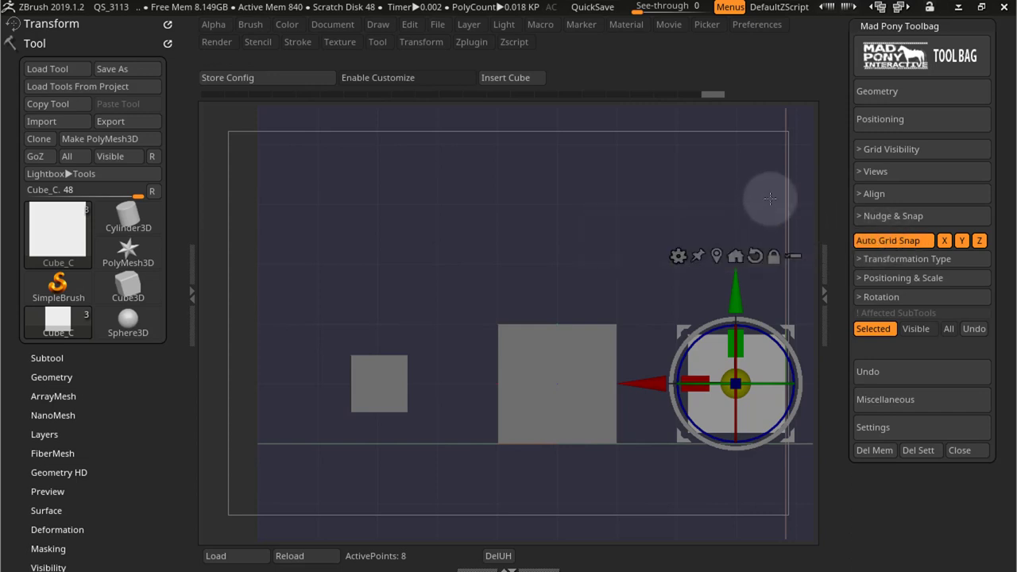
{"action": "mouse_move", "coordinate": [891, 240]}
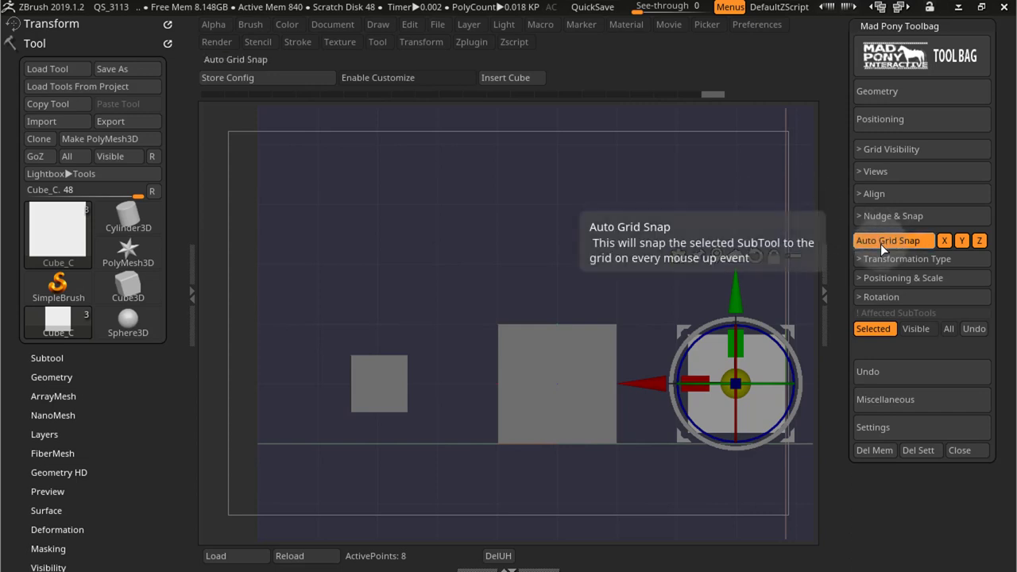
{"action": "mouse_move", "coordinate": [707, 221]}
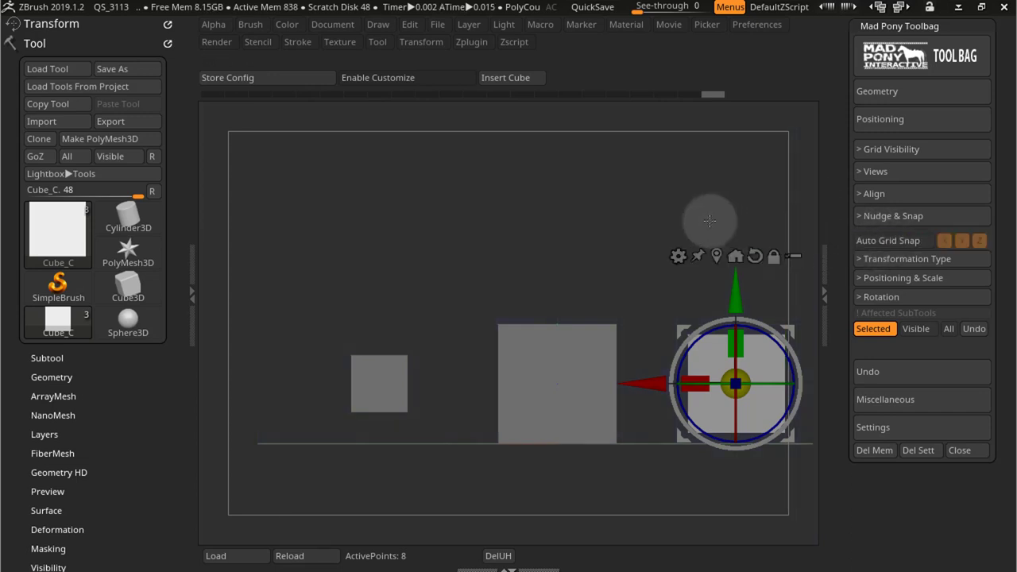